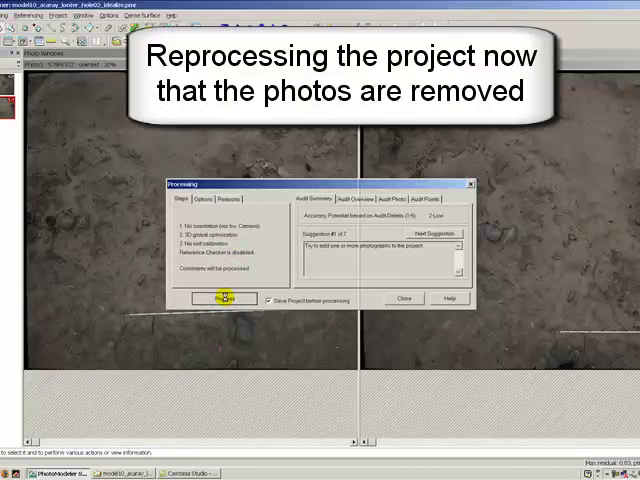
Step: Reprocess the project without the removed photos, rebuilding textures, and dismiss the success message
left_click(224, 300)
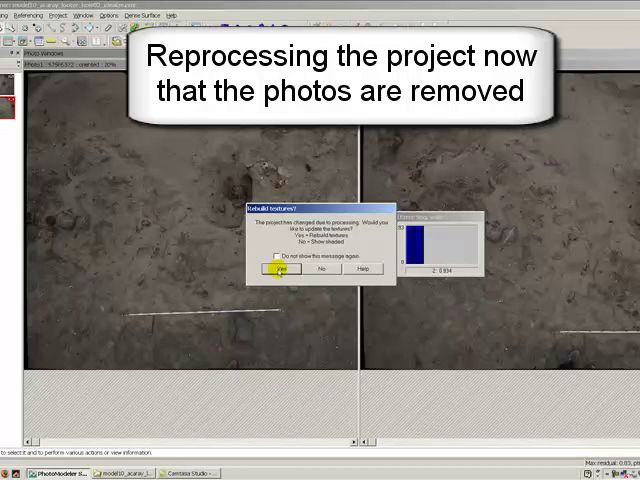
left_click(280, 273)
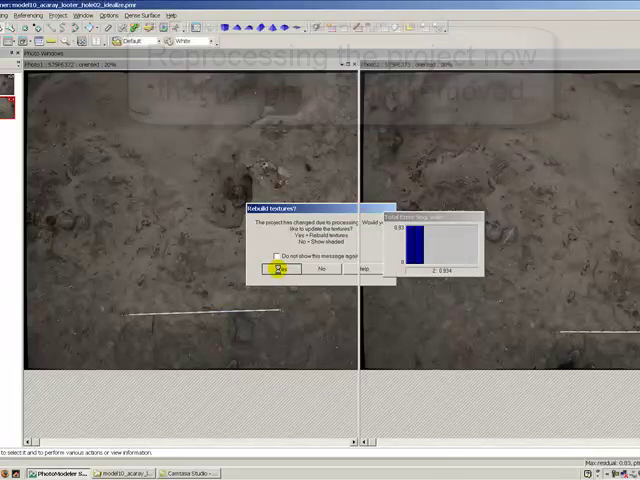
left_click(278, 271)
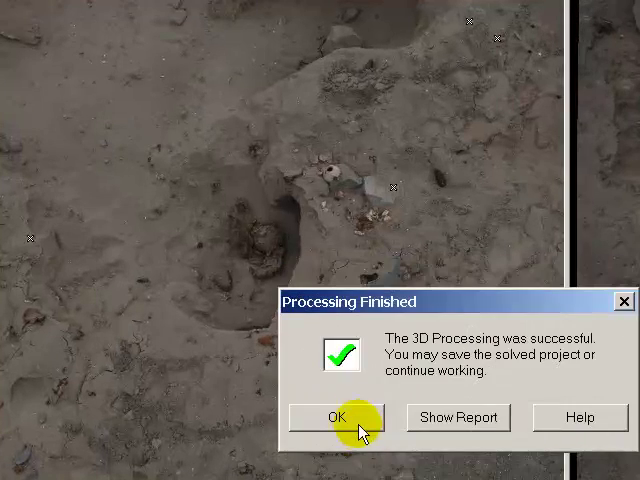
left_click(336, 417)
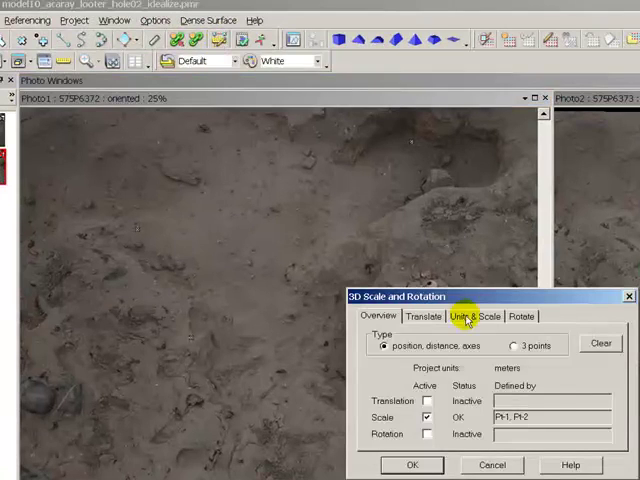
Step: Define a 2-meter distance between the two reference points under Units & Scale and accept
left_click(477, 316)
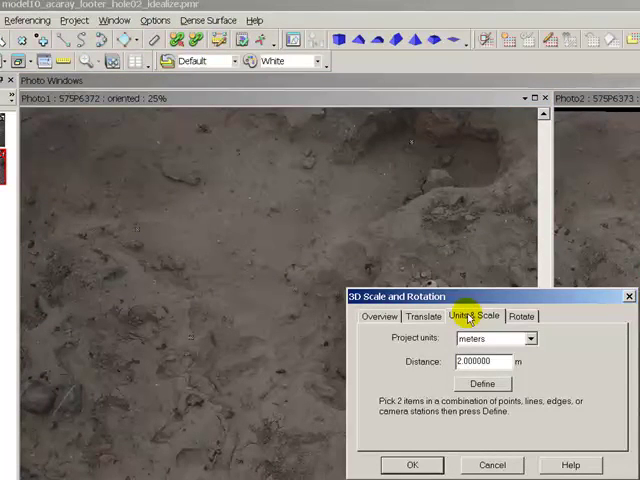
triple_click(393, 258)
type("2")
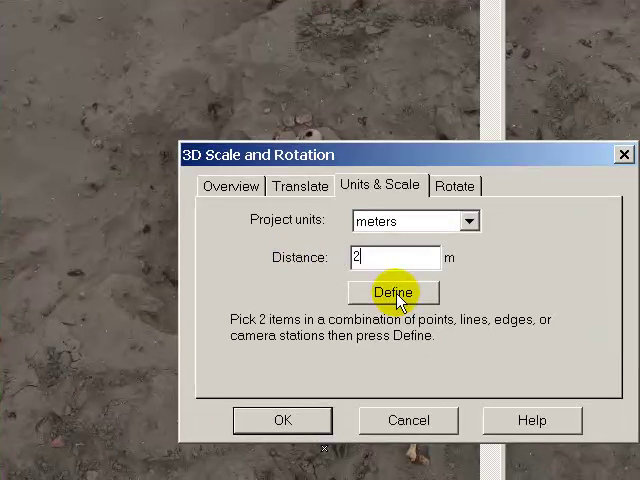
left_click(392, 292)
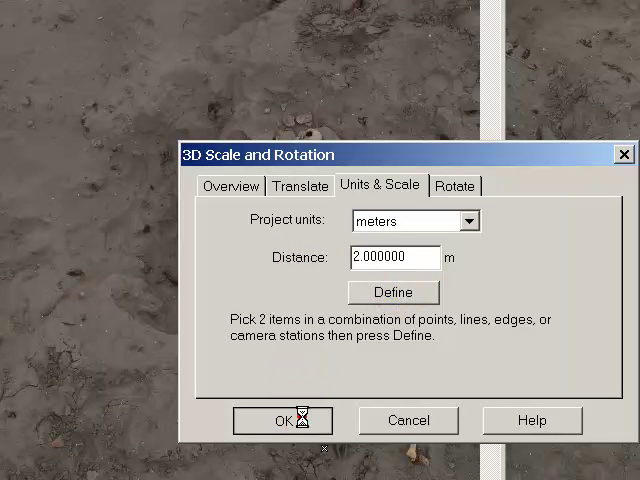
left_click(281, 419)
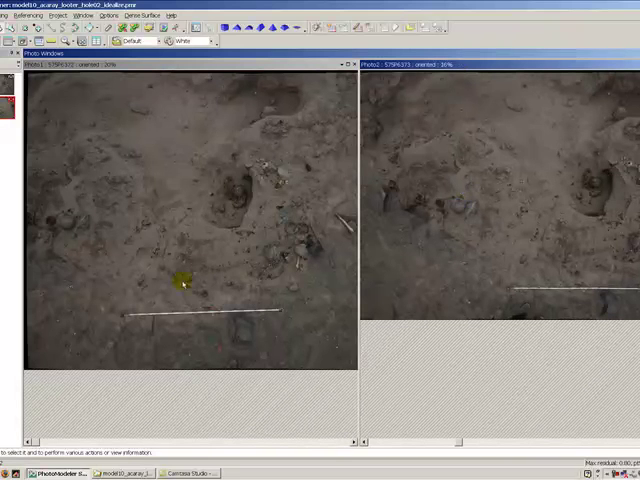
Step: Open the Photo List pane from the Window menu to show all four photos
left_click(183, 284)
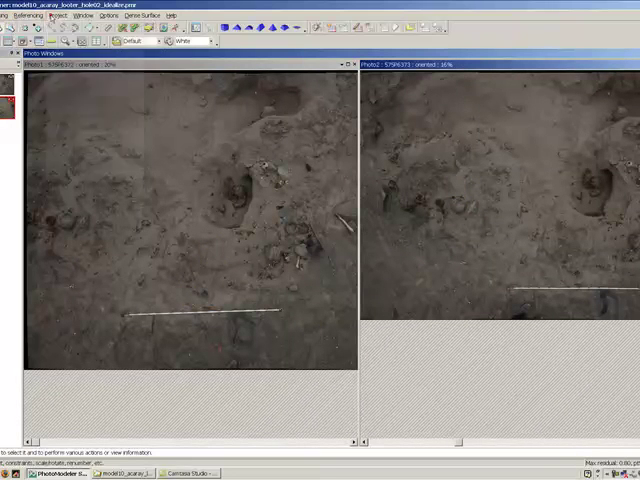
left_click(157, 19)
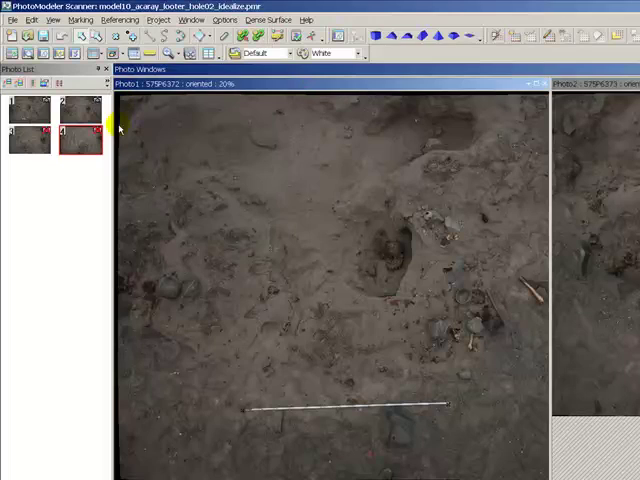
mouse_move(105, 215)
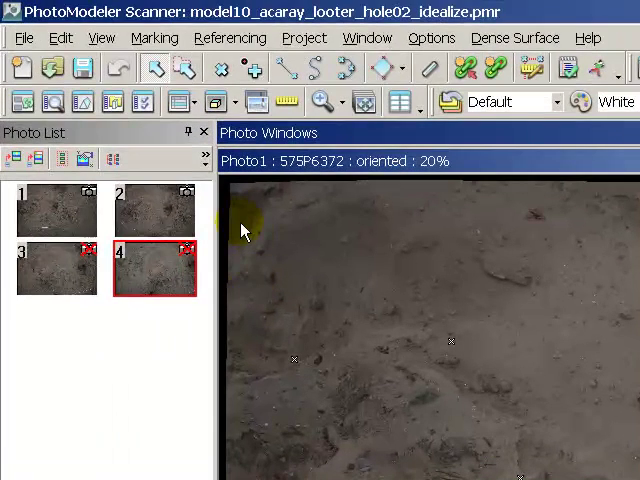
mouse_move(238, 228)
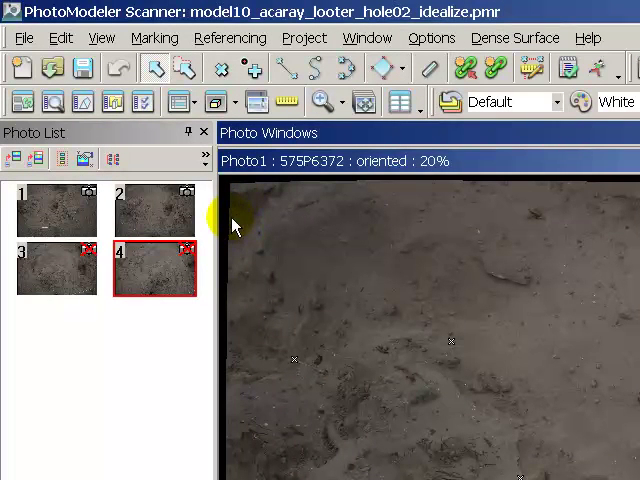
mouse_move(248, 270)
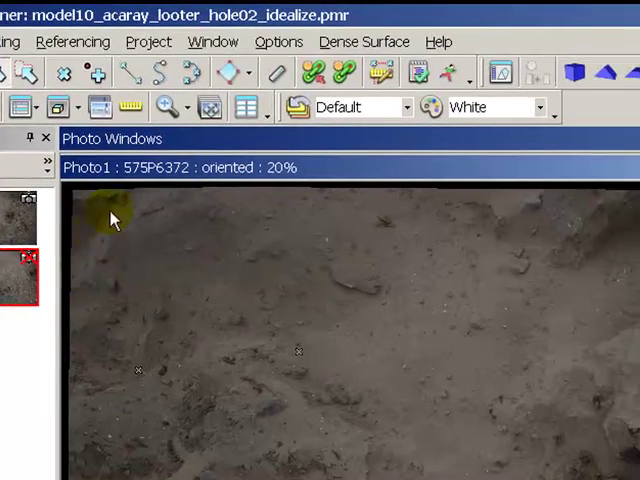
mouse_move(223, 243)
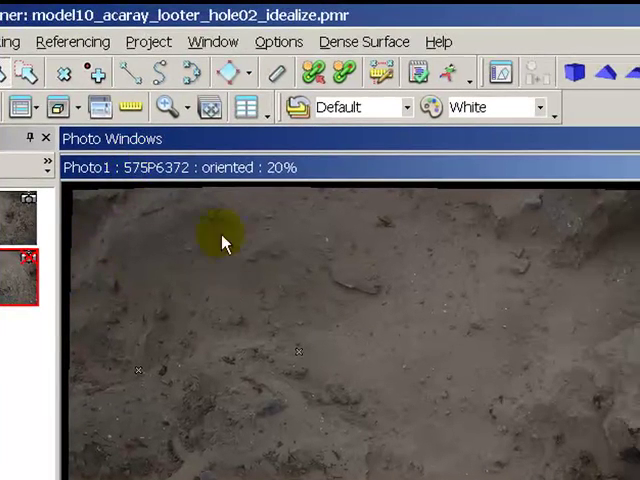
left_click(147, 41)
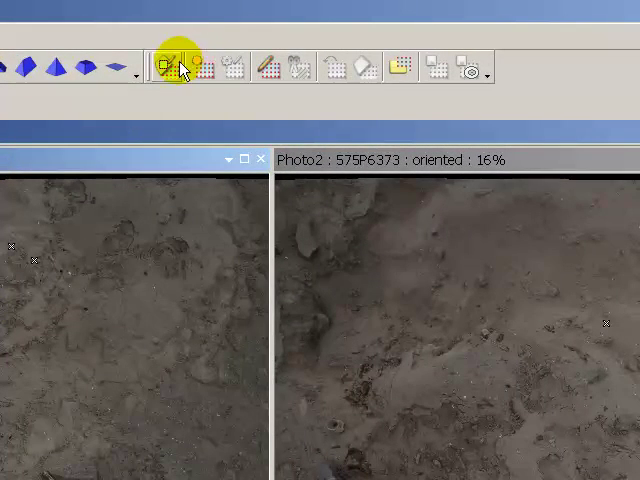
mouse_move(172, 67)
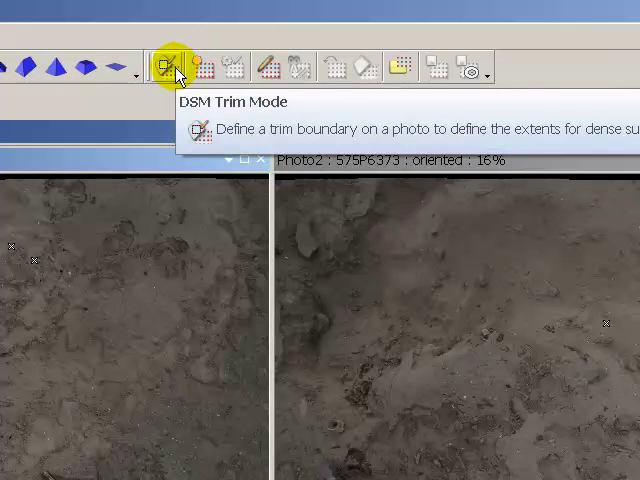
mouse_move(218, 67)
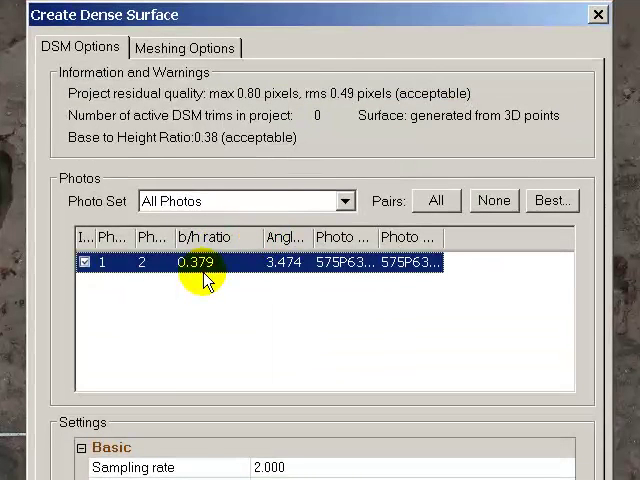
mouse_move(195, 278)
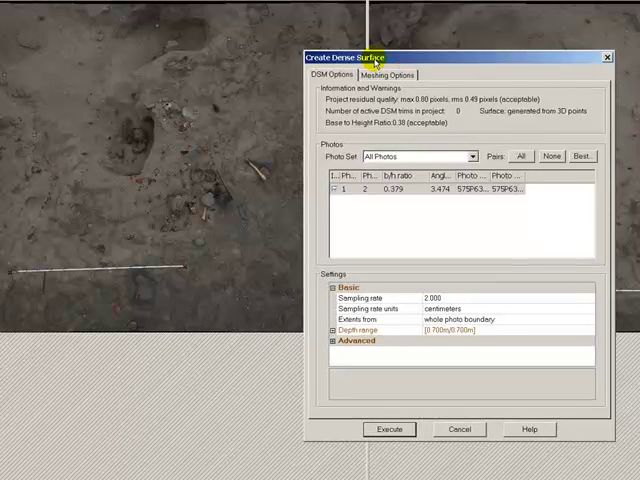
mouse_move(32, 267)
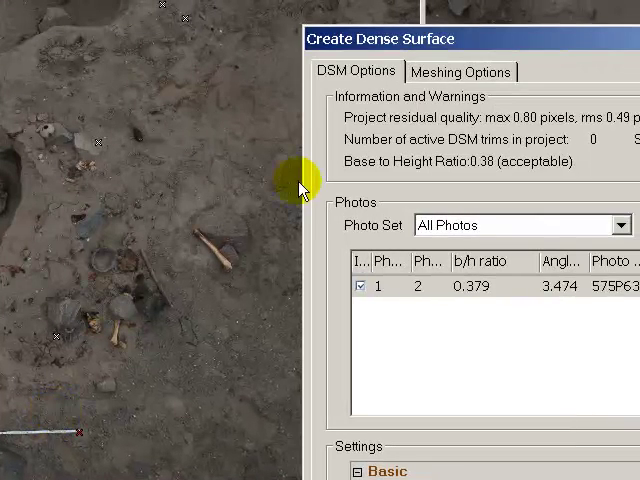
mouse_move(490, 52)
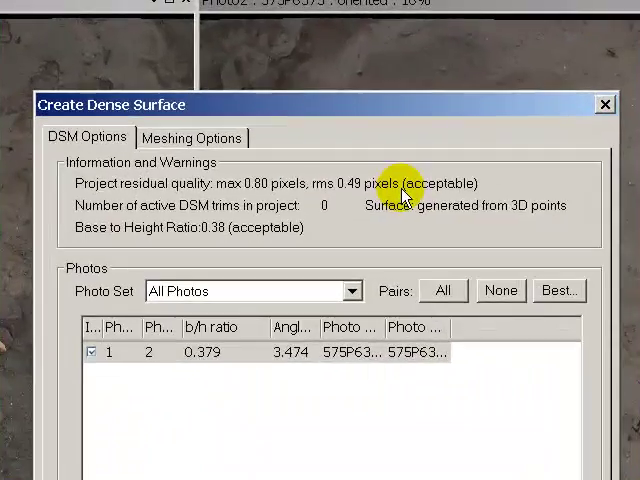
mouse_move(280, 195)
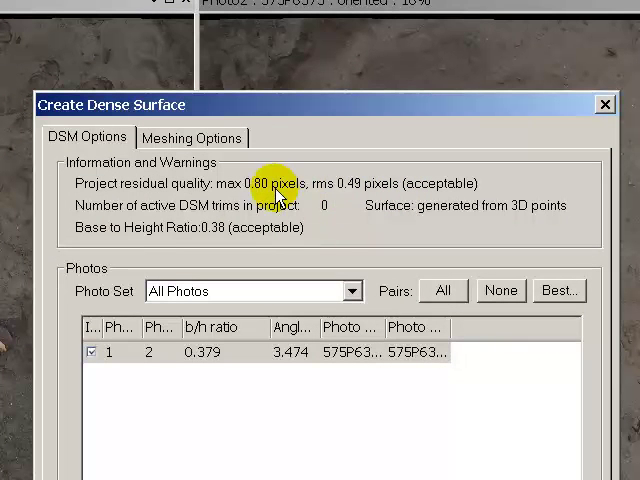
mouse_move(352, 193)
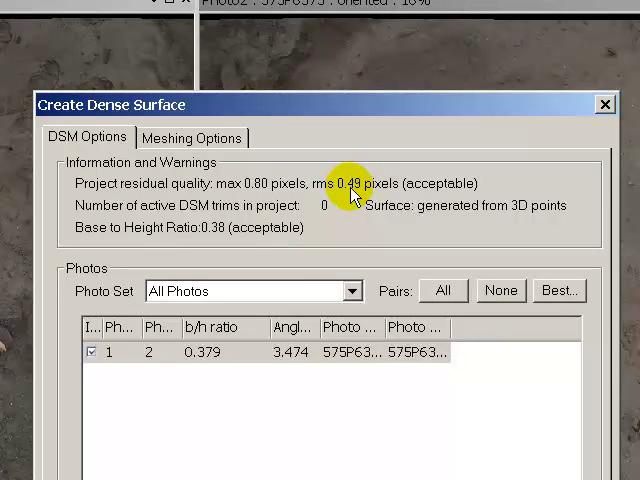
mouse_move(258, 198)
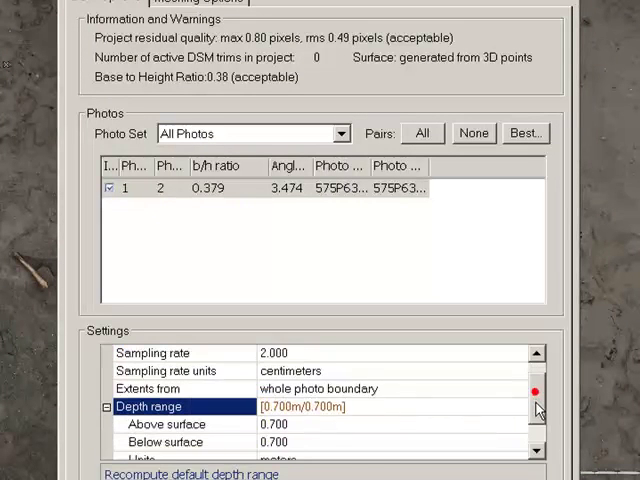
Step: Raise the DSM Advanced matching region radius to 30, then select the Texture type setting
scroll("down", 3)
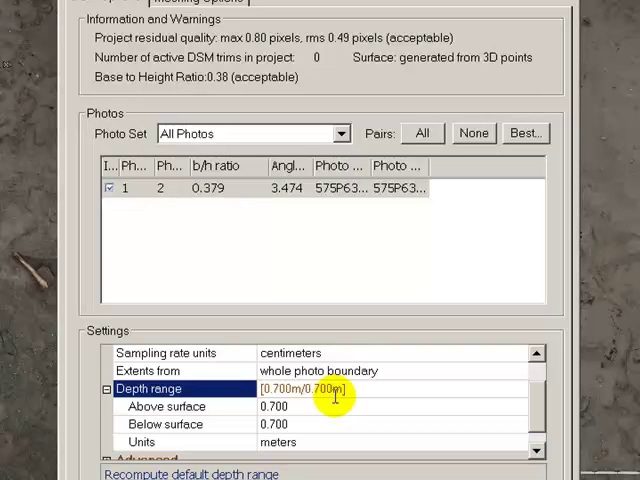
scroll("down", 3)
type("1.000")
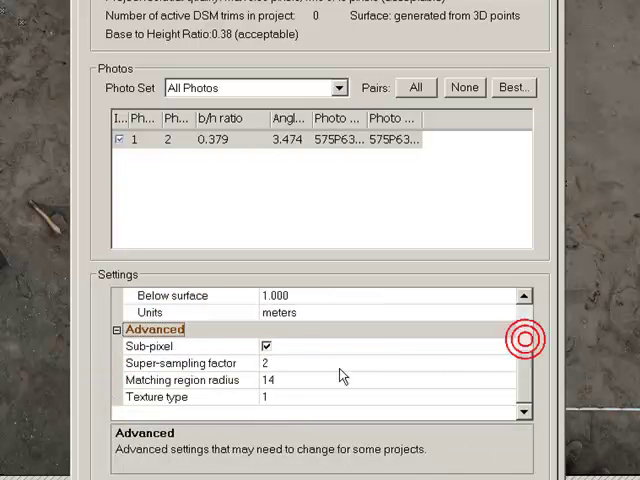
left_click(184, 381)
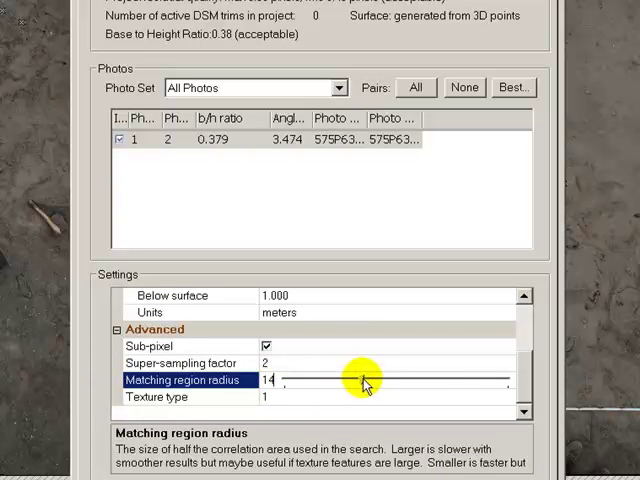
left_click_drag(360, 380, 410, 382)
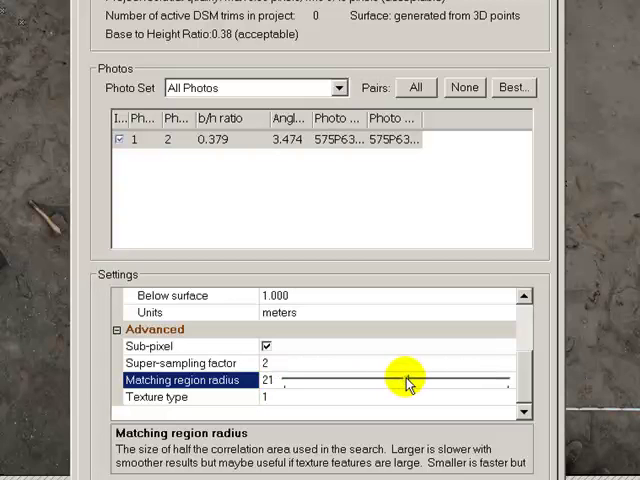
left_click_drag(410, 383, 440, 383)
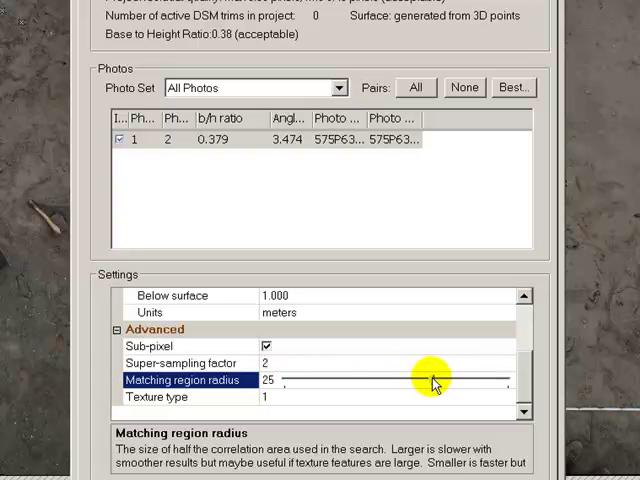
left_click_drag(440, 380, 460, 380)
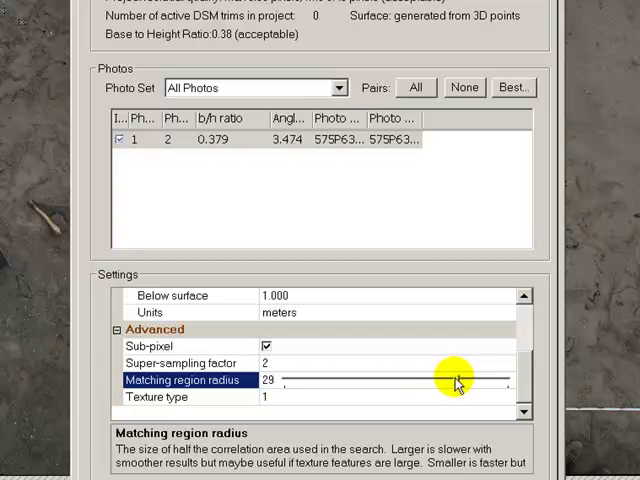
left_click_drag(458, 380, 470, 380)
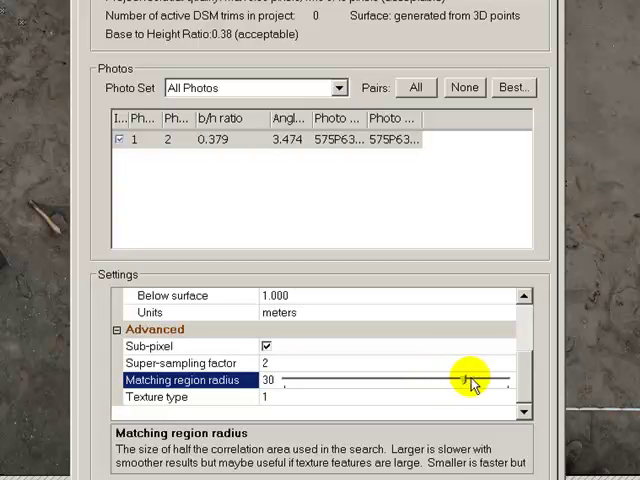
mouse_move(340, 455)
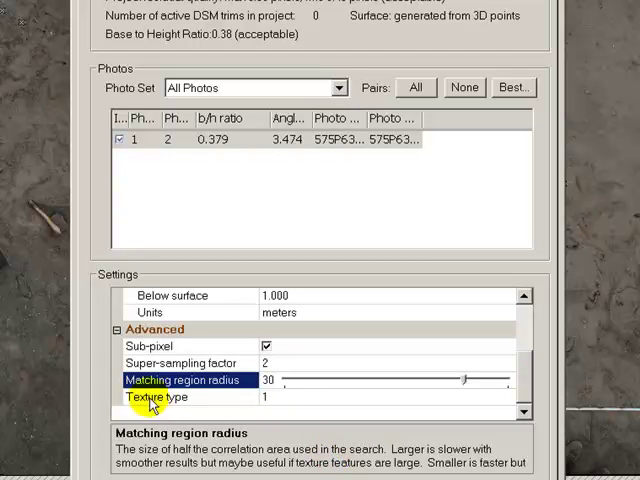
left_click(160, 397)
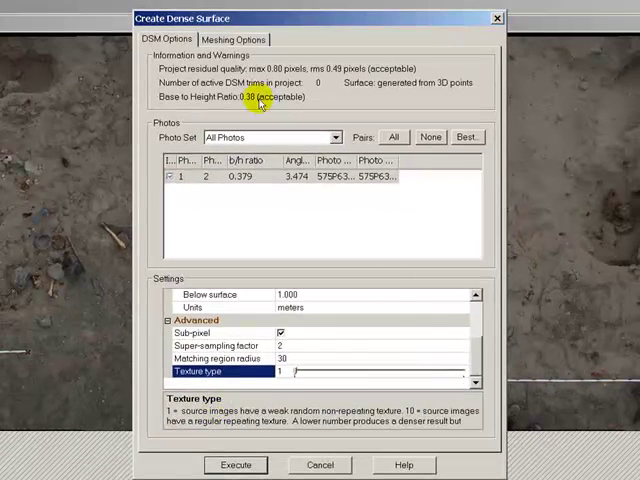
Step: Clear all meshing steps except 1. Filter Isolated Points
left_click(236, 39)
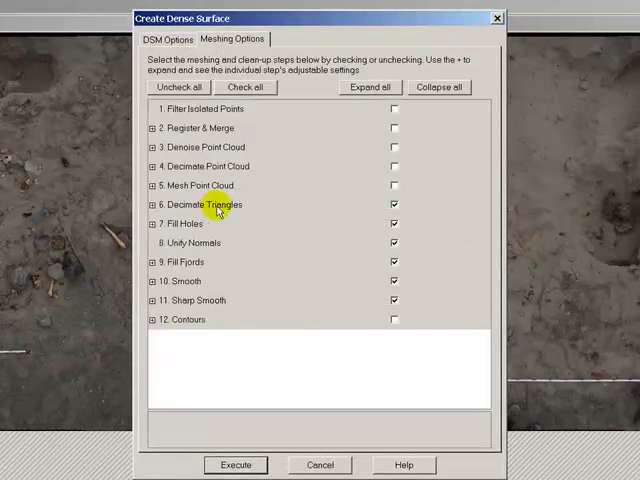
left_click(192, 242)
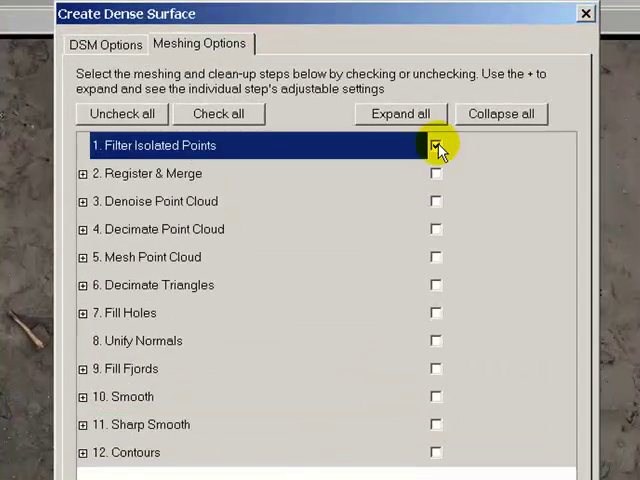
left_click(435, 145)
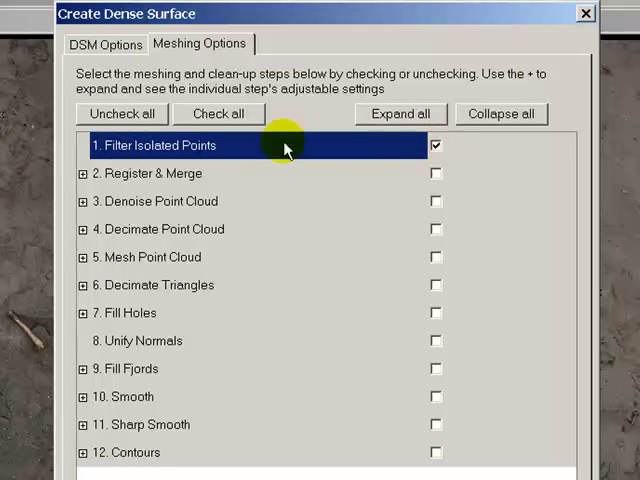
left_click(160, 201)
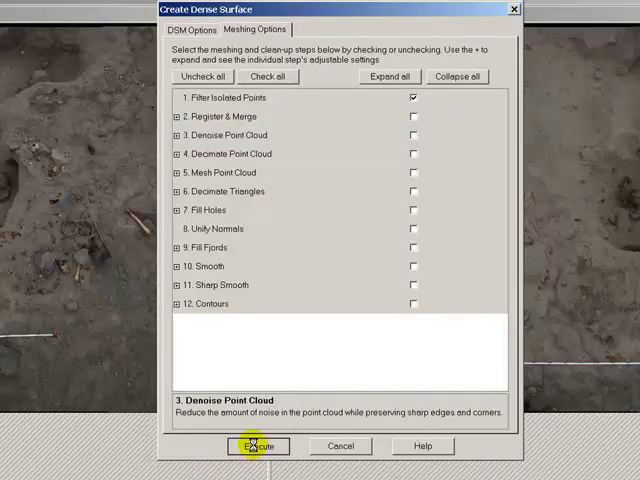
Step: Execute dense surface creation, producing a PointMesh of 44,803 points
left_click(258, 446)
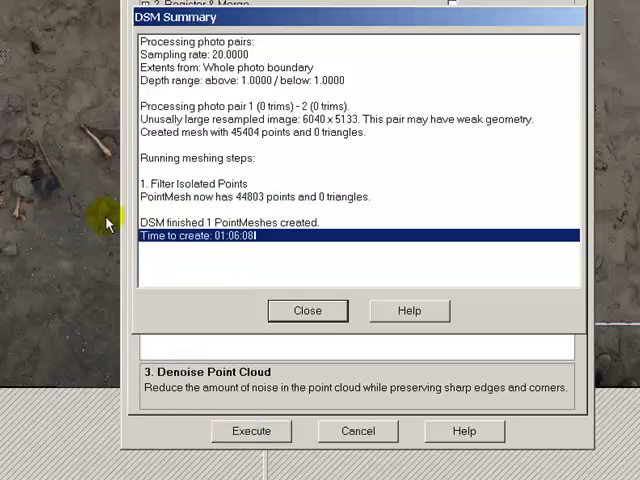
mouse_move(220, 242)
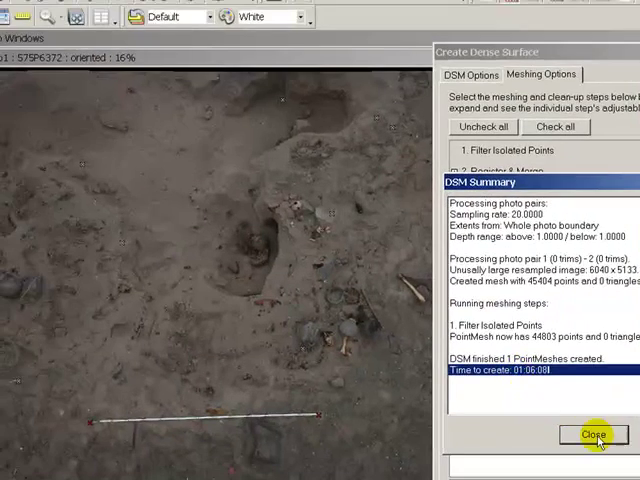
Step: Close the DSM Summary and open the 3D Viewer showing the dense point mesh
left_click(593, 434)
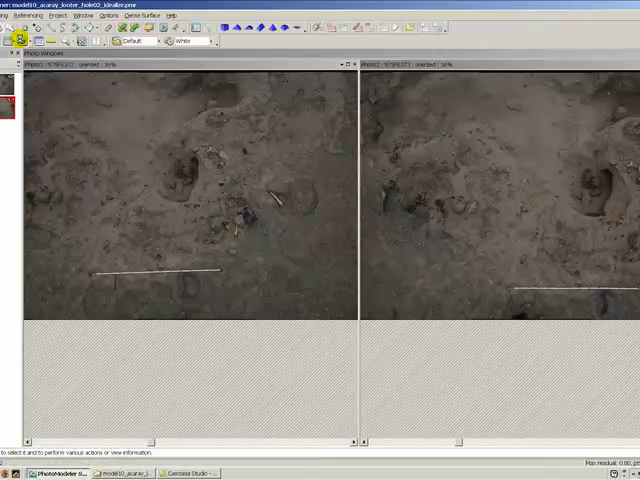
left_click(290, 162)
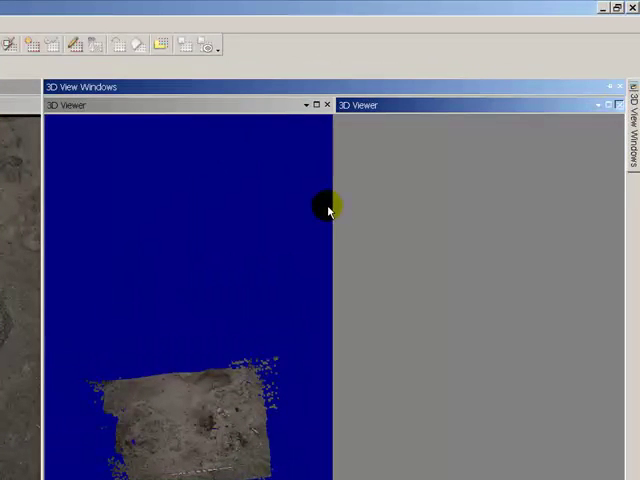
mouse_move(48, 212)
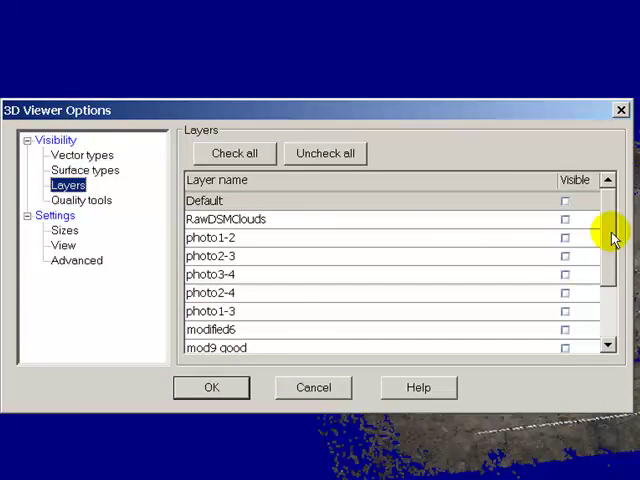
Step: Apply the viewer layer settings and add a new layer named 'Surface'
scroll("down", 3)
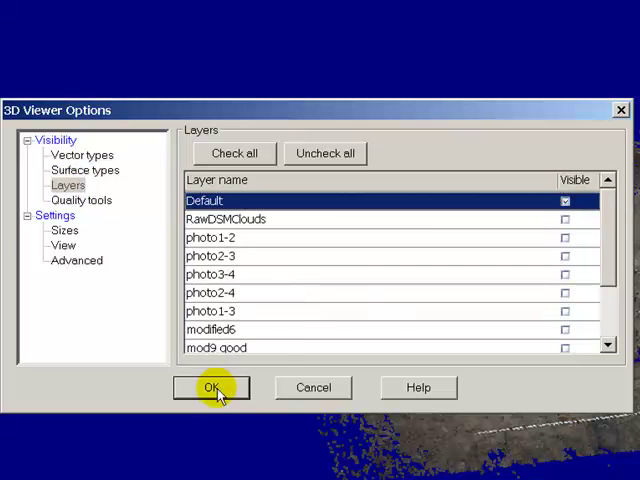
left_click(211, 388)
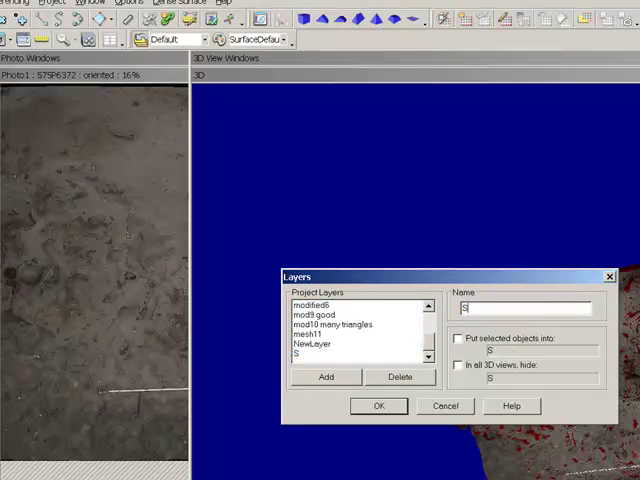
type("urface")
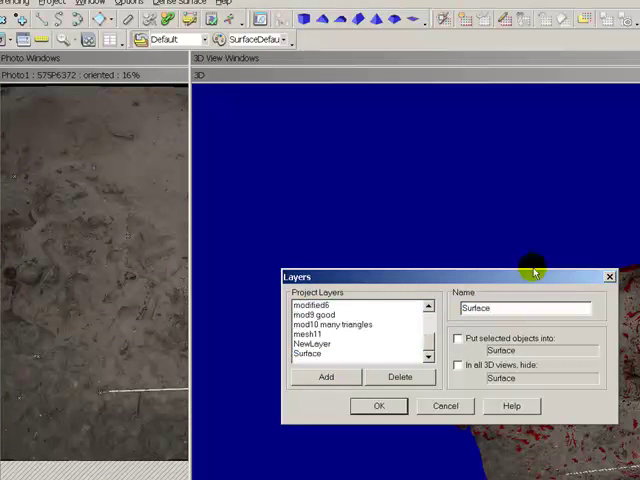
left_click(379, 405)
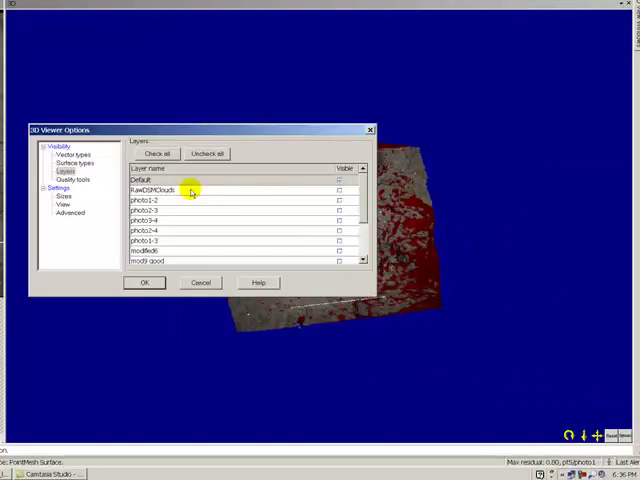
Step: Toggle Surface layer visibility, make NewLayer visible, and apply the layer settings
scroll("down", 3)
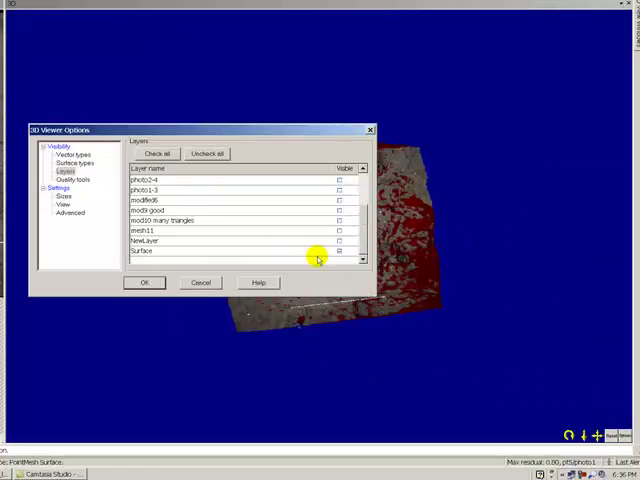
left_click(143, 282)
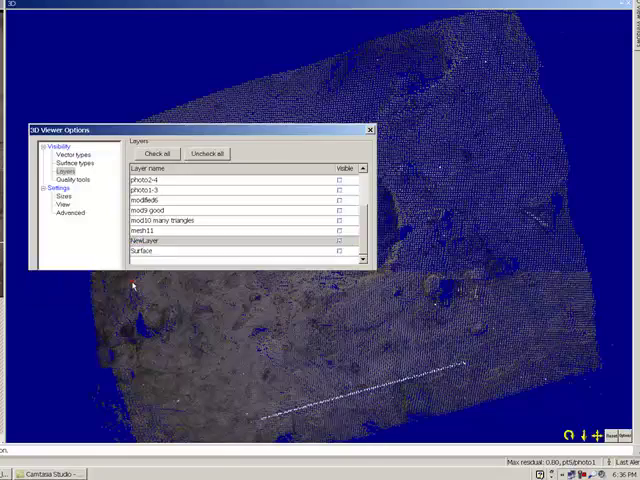
left_click(369, 129)
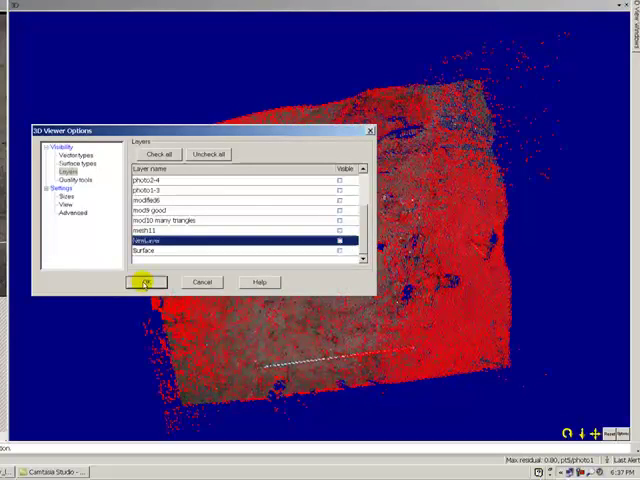
left_click(147, 281)
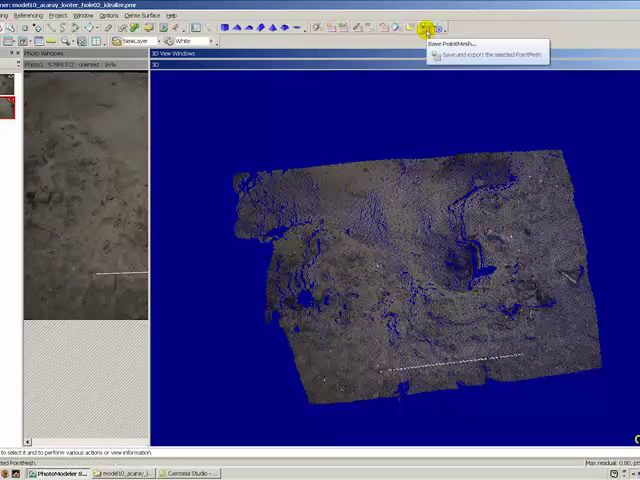
Step: Open the Save PointMesh file export name dialog
left_click(431, 27)
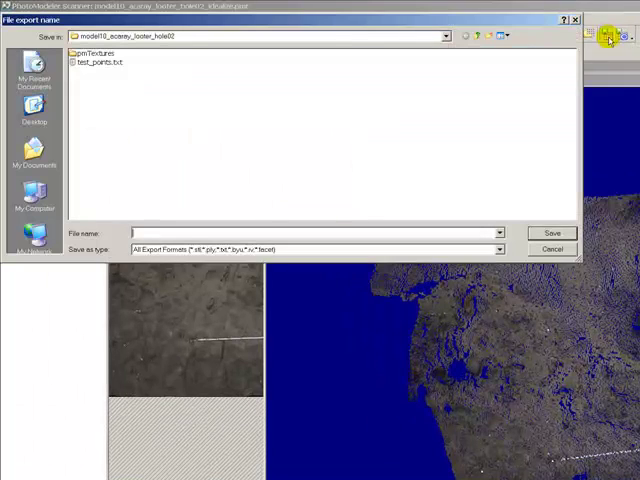